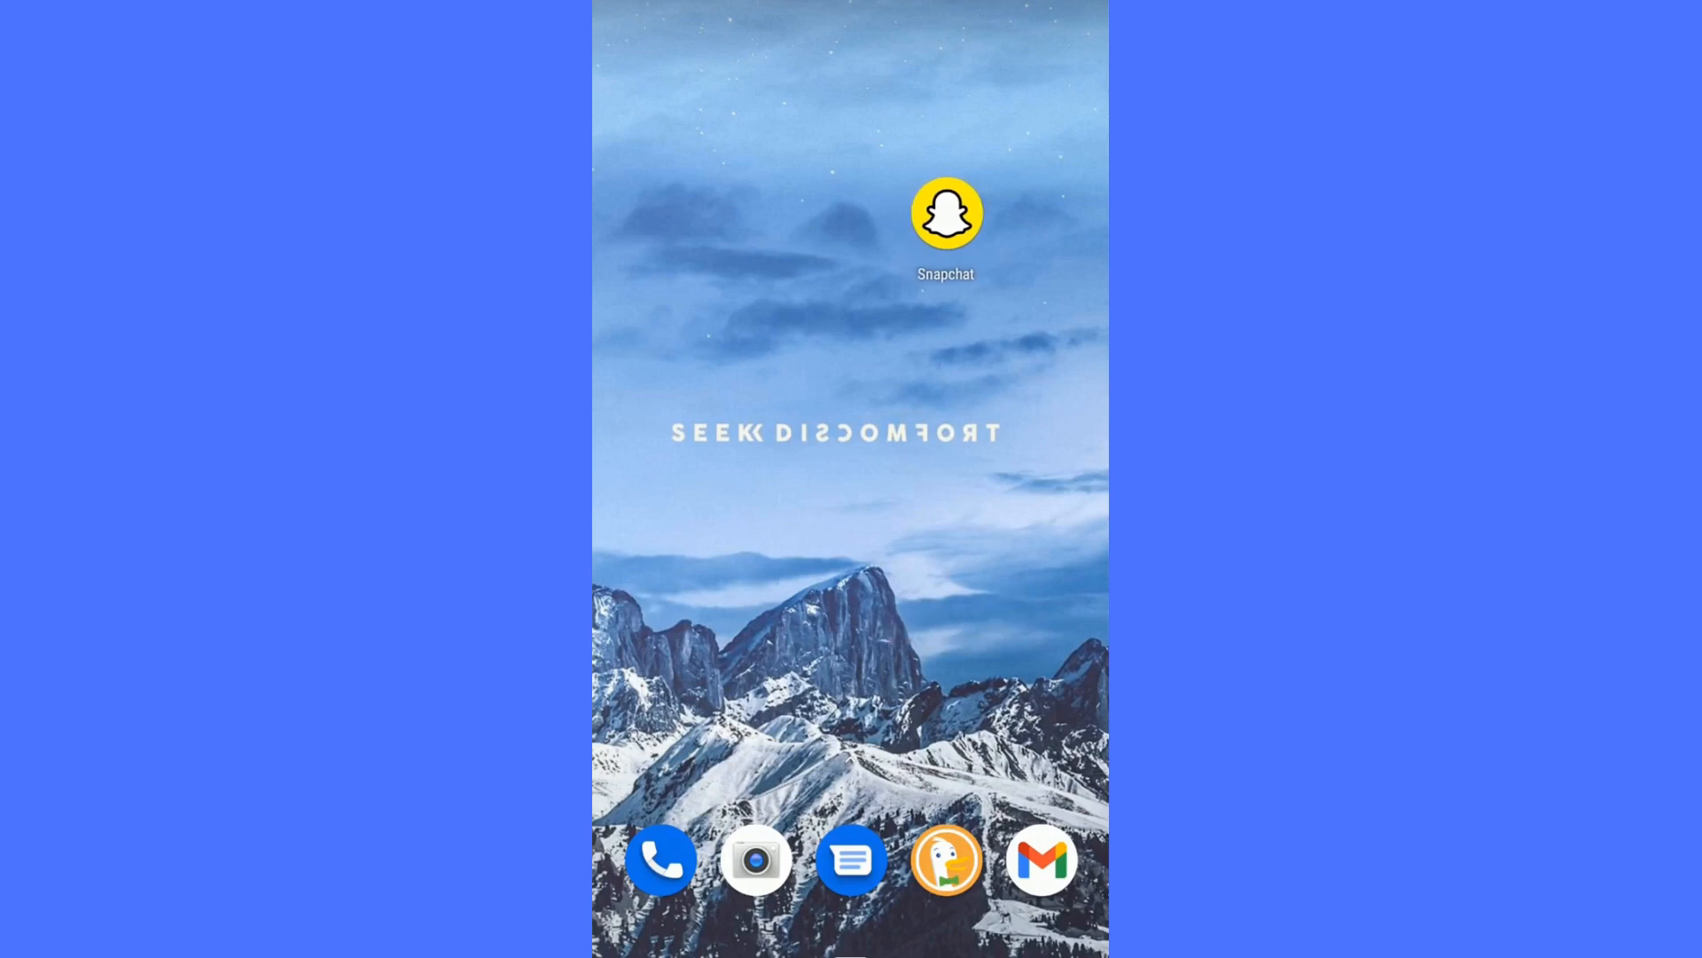
Step: Launch Snapchat and open your own Bitmoji profile page
{"action": "left_click", "coordinate": [946, 212]}
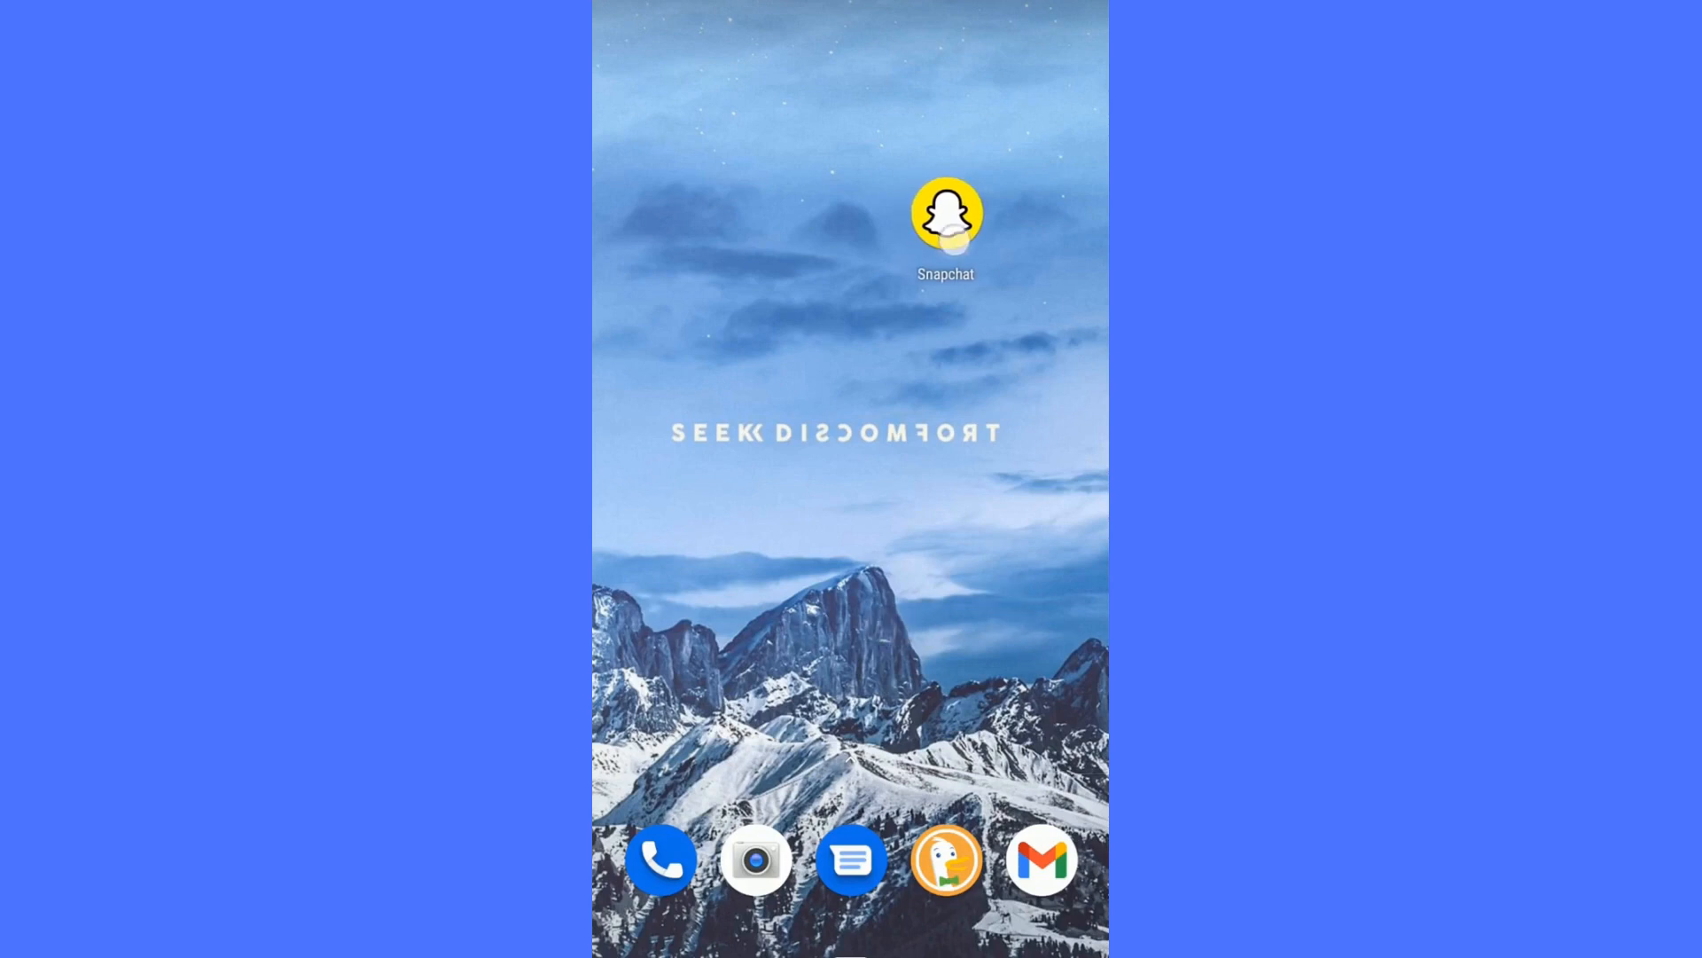
{"action": "left_click", "coordinate": [946, 212]}
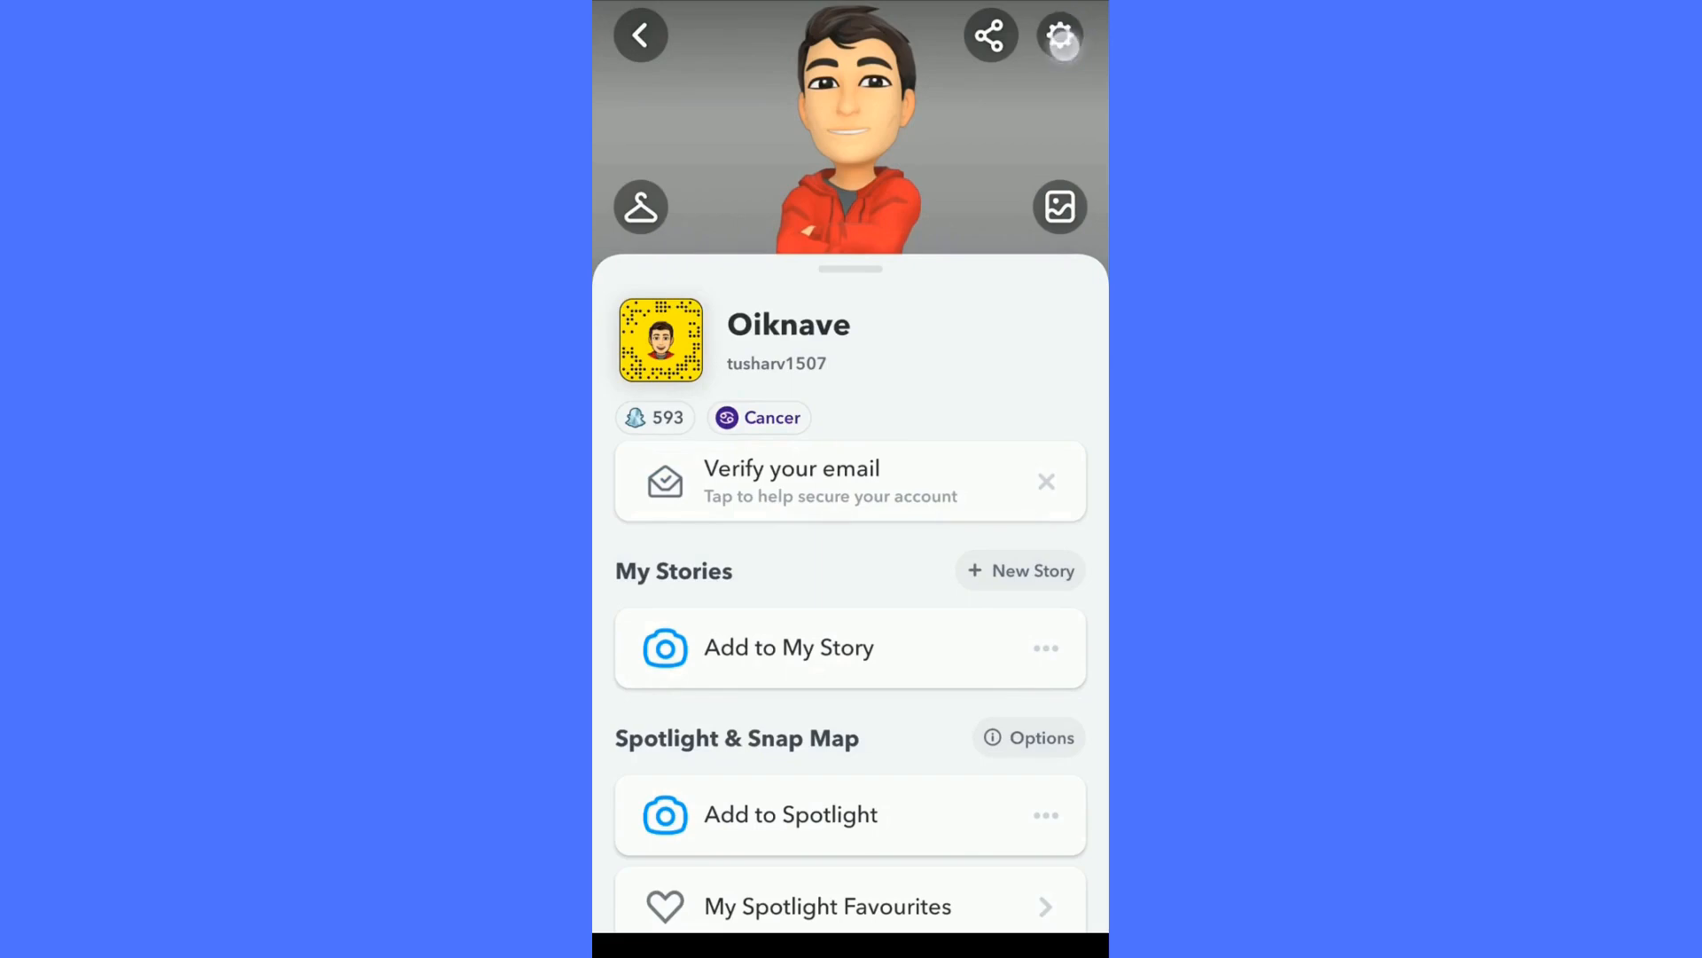
Step: Open Settings and go to Account Actions > Blocked, listing Arjun
{"action": "left_click", "coordinate": [1059, 35]}
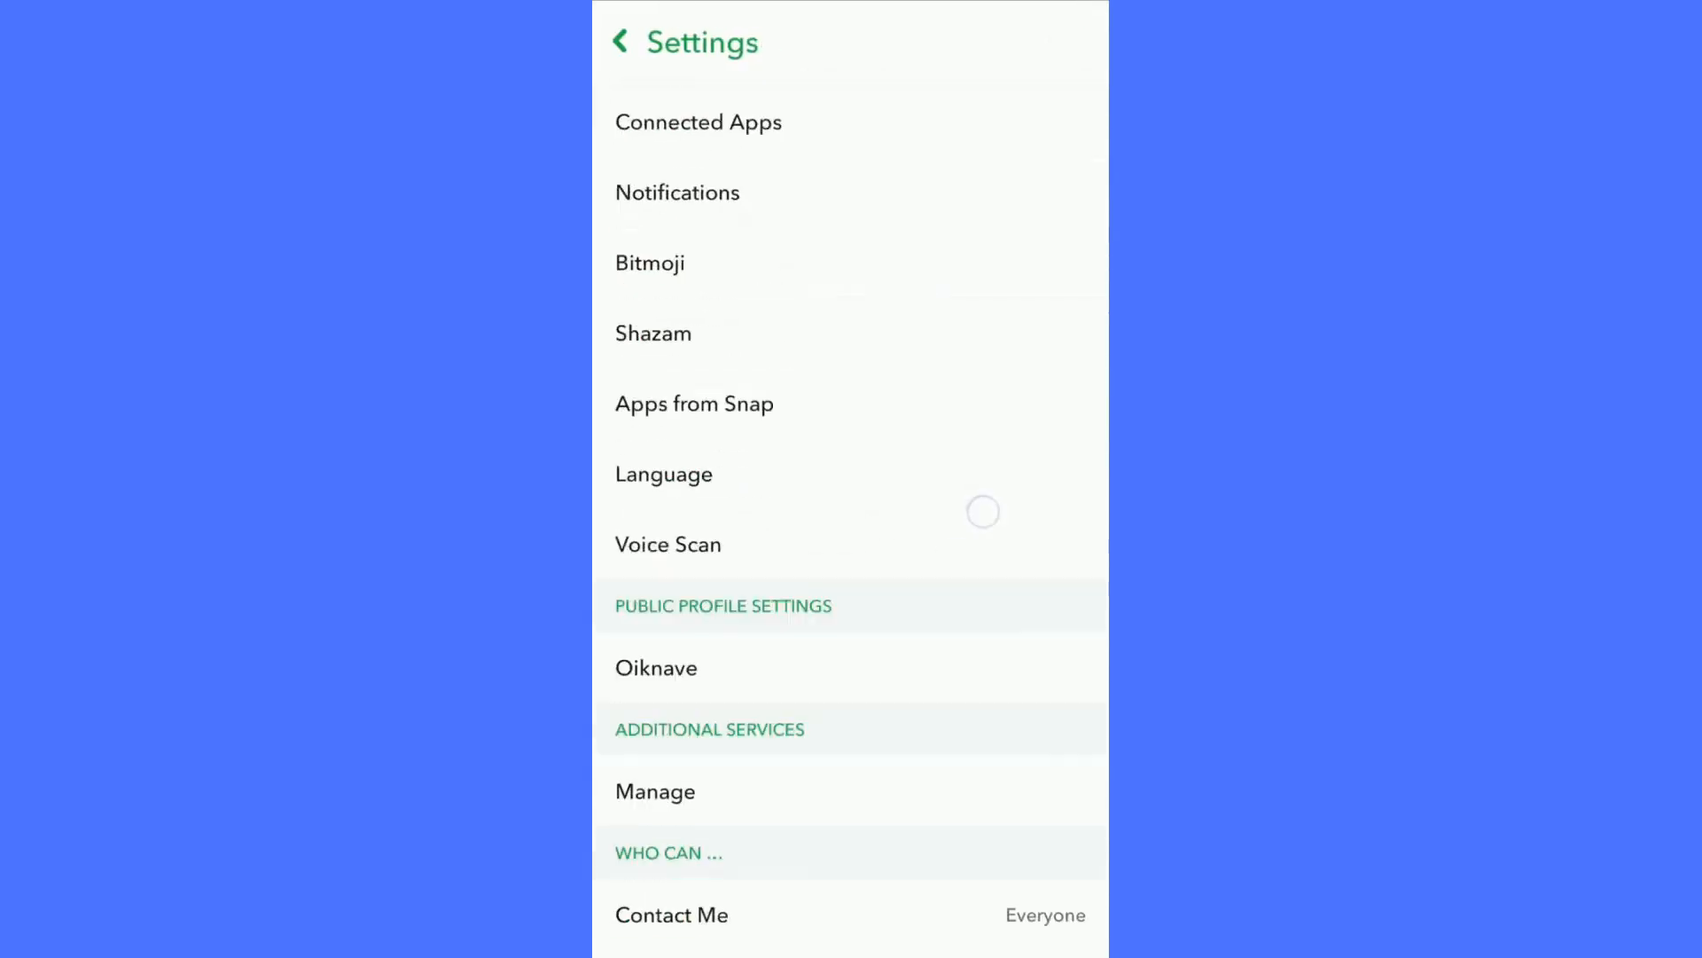
{"action": "scroll", "scroll_direction": "down", "scroll_amount": 3}
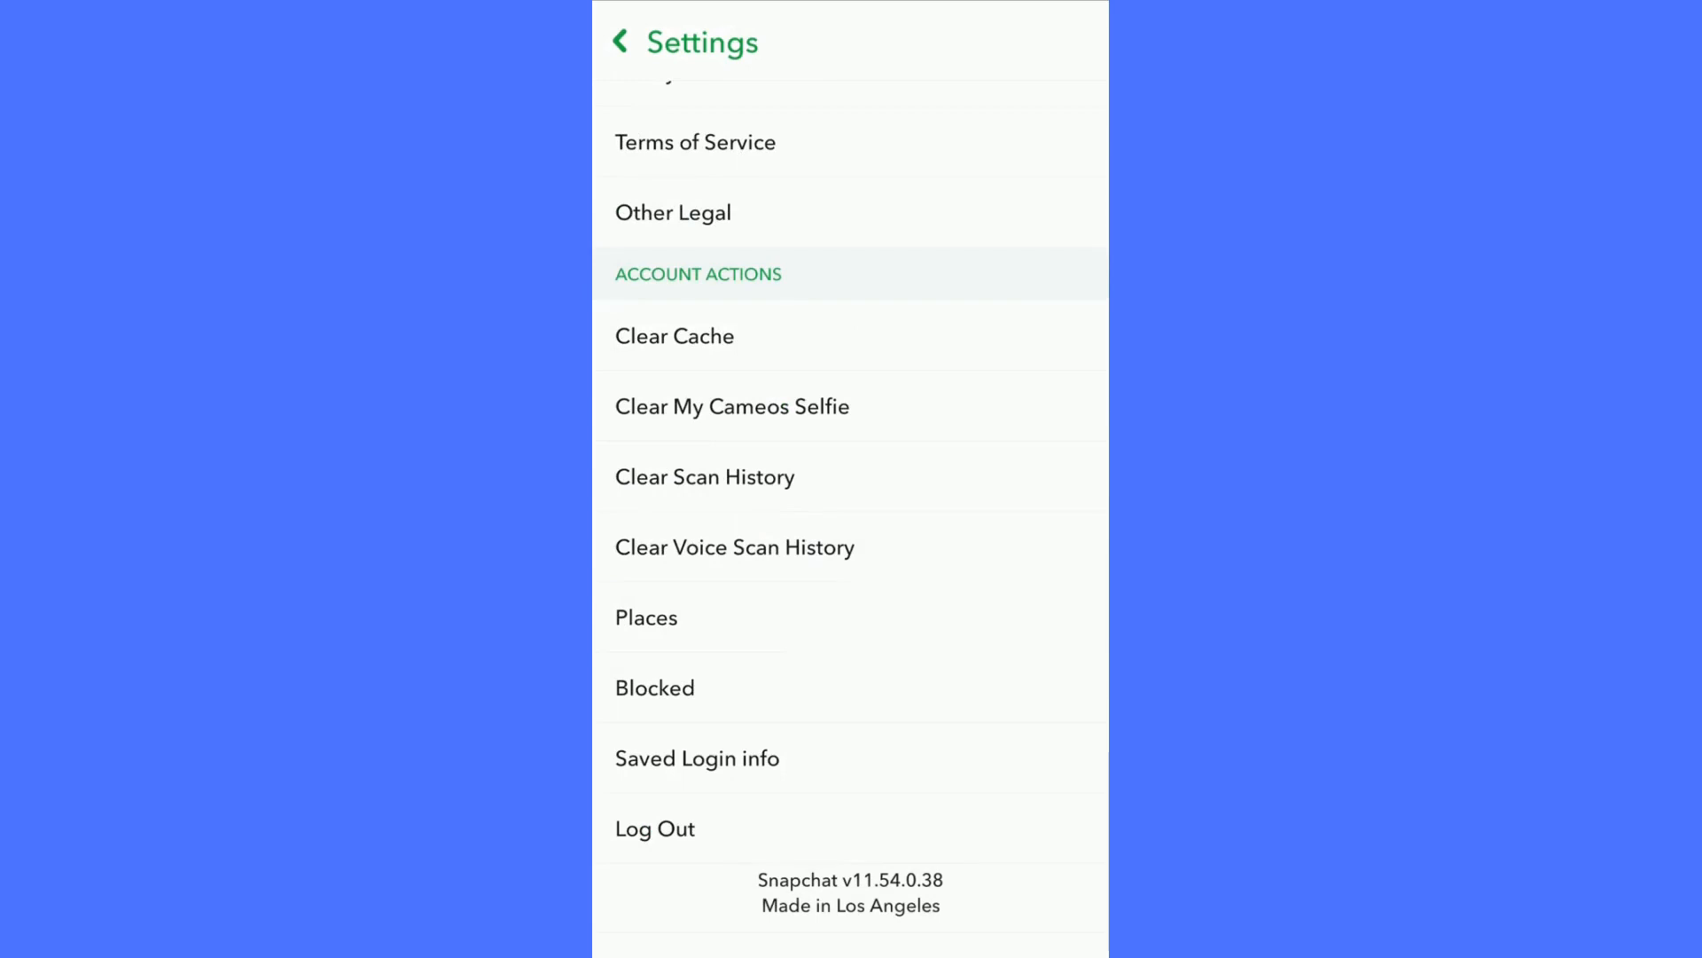
{"action": "left_click", "coordinate": [654, 688]}
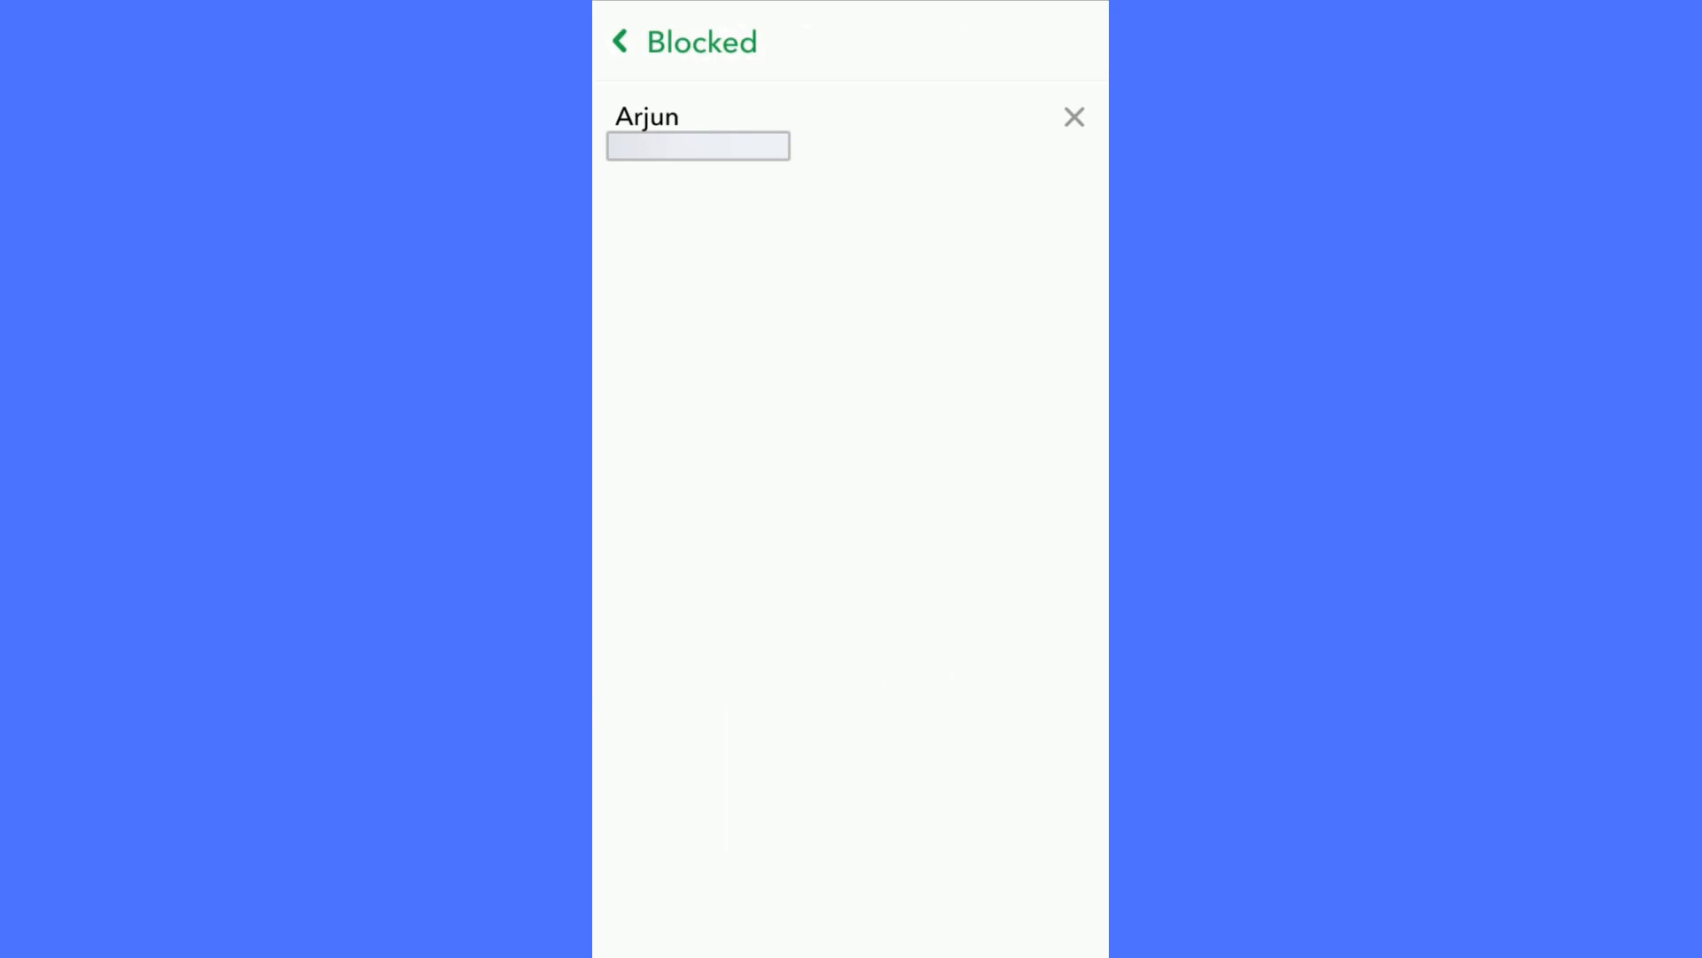
Step: Remove Arjun from the Blocked list and confirm with Yes
{"action": "left_click", "coordinate": [1073, 117]}
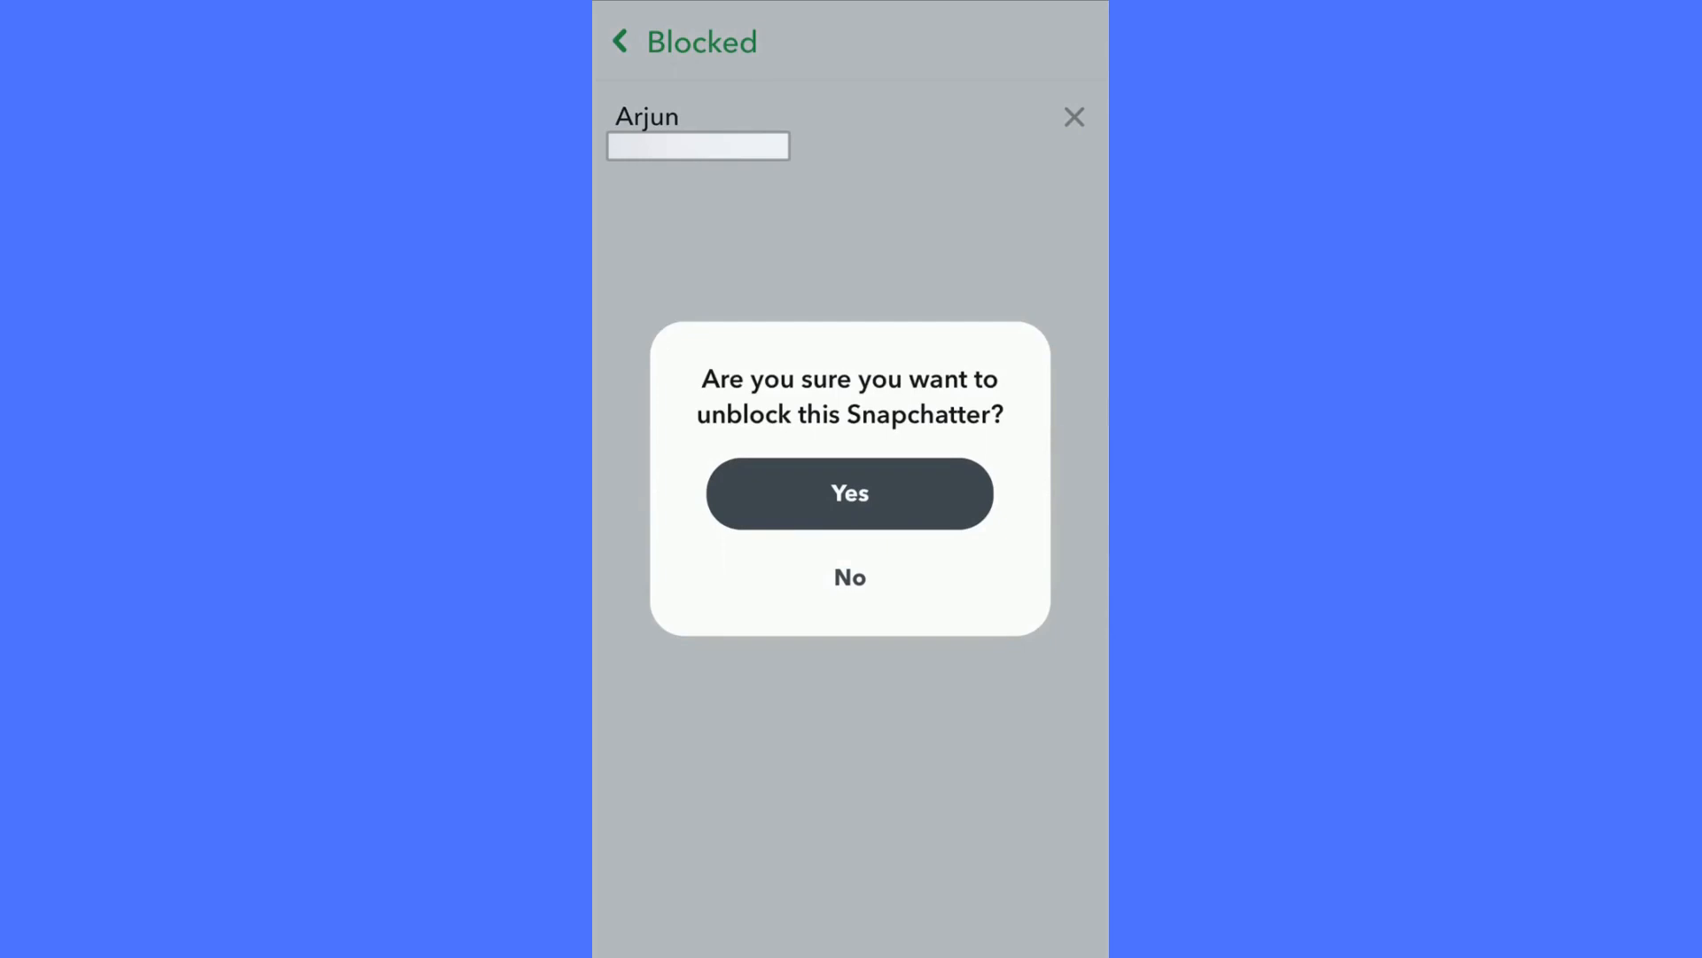
{"action": "left_click", "coordinate": [850, 493]}
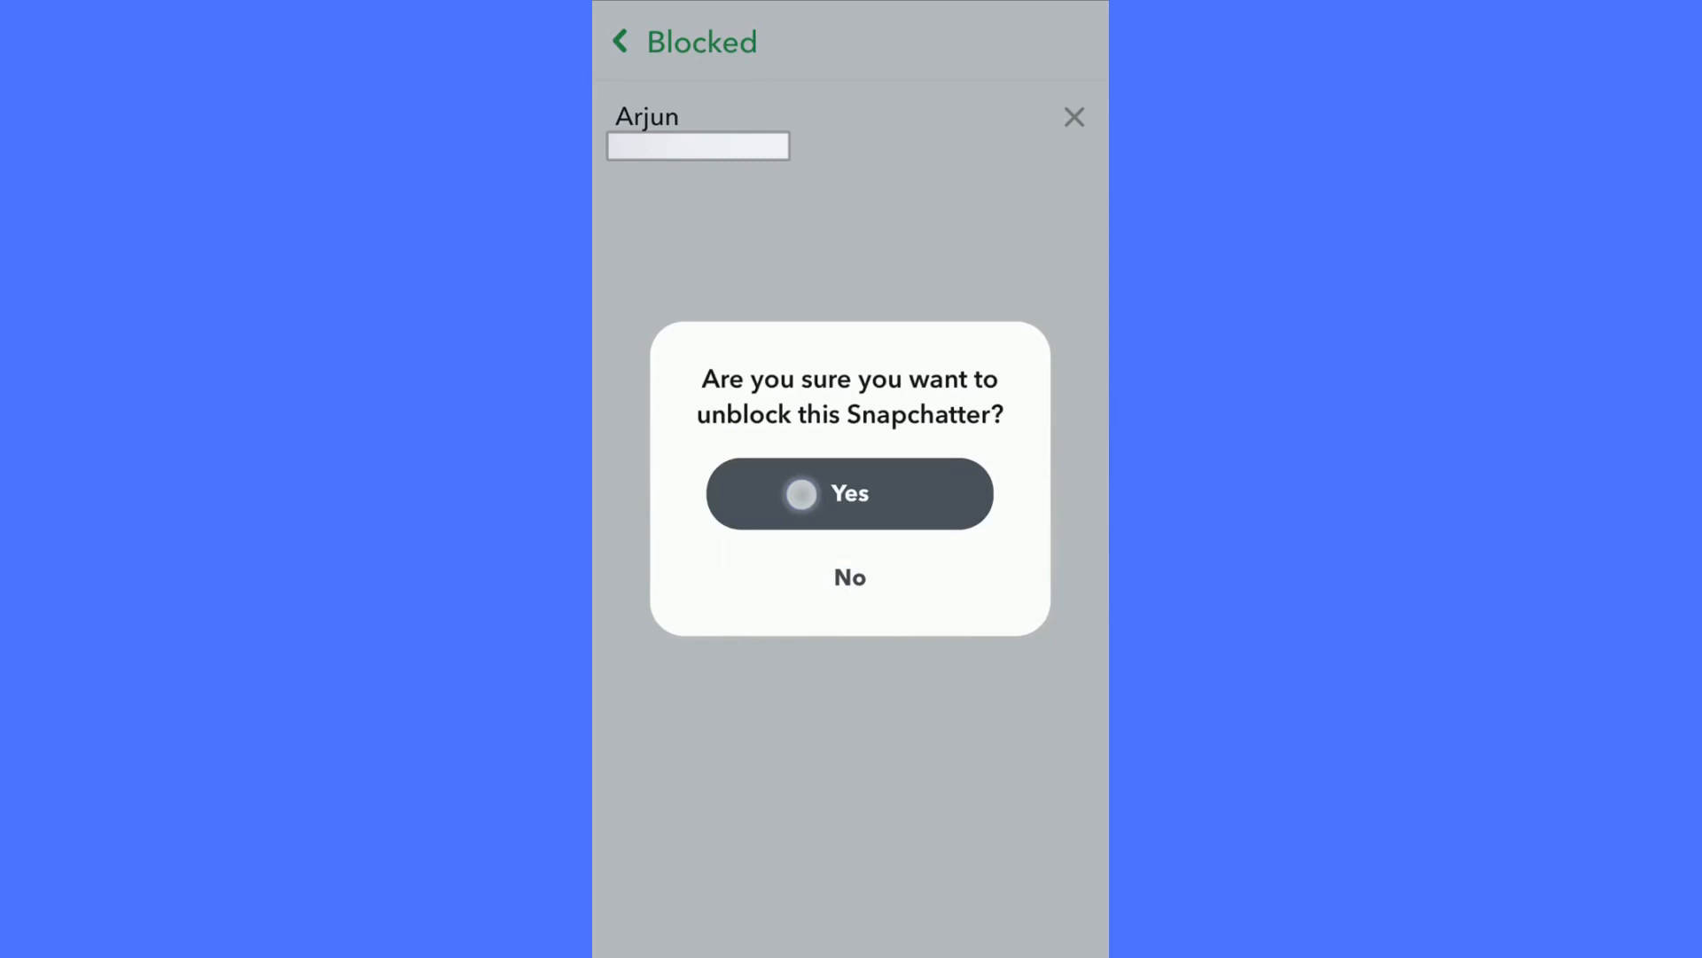
{"action": "left_click", "coordinate": [849, 493]}
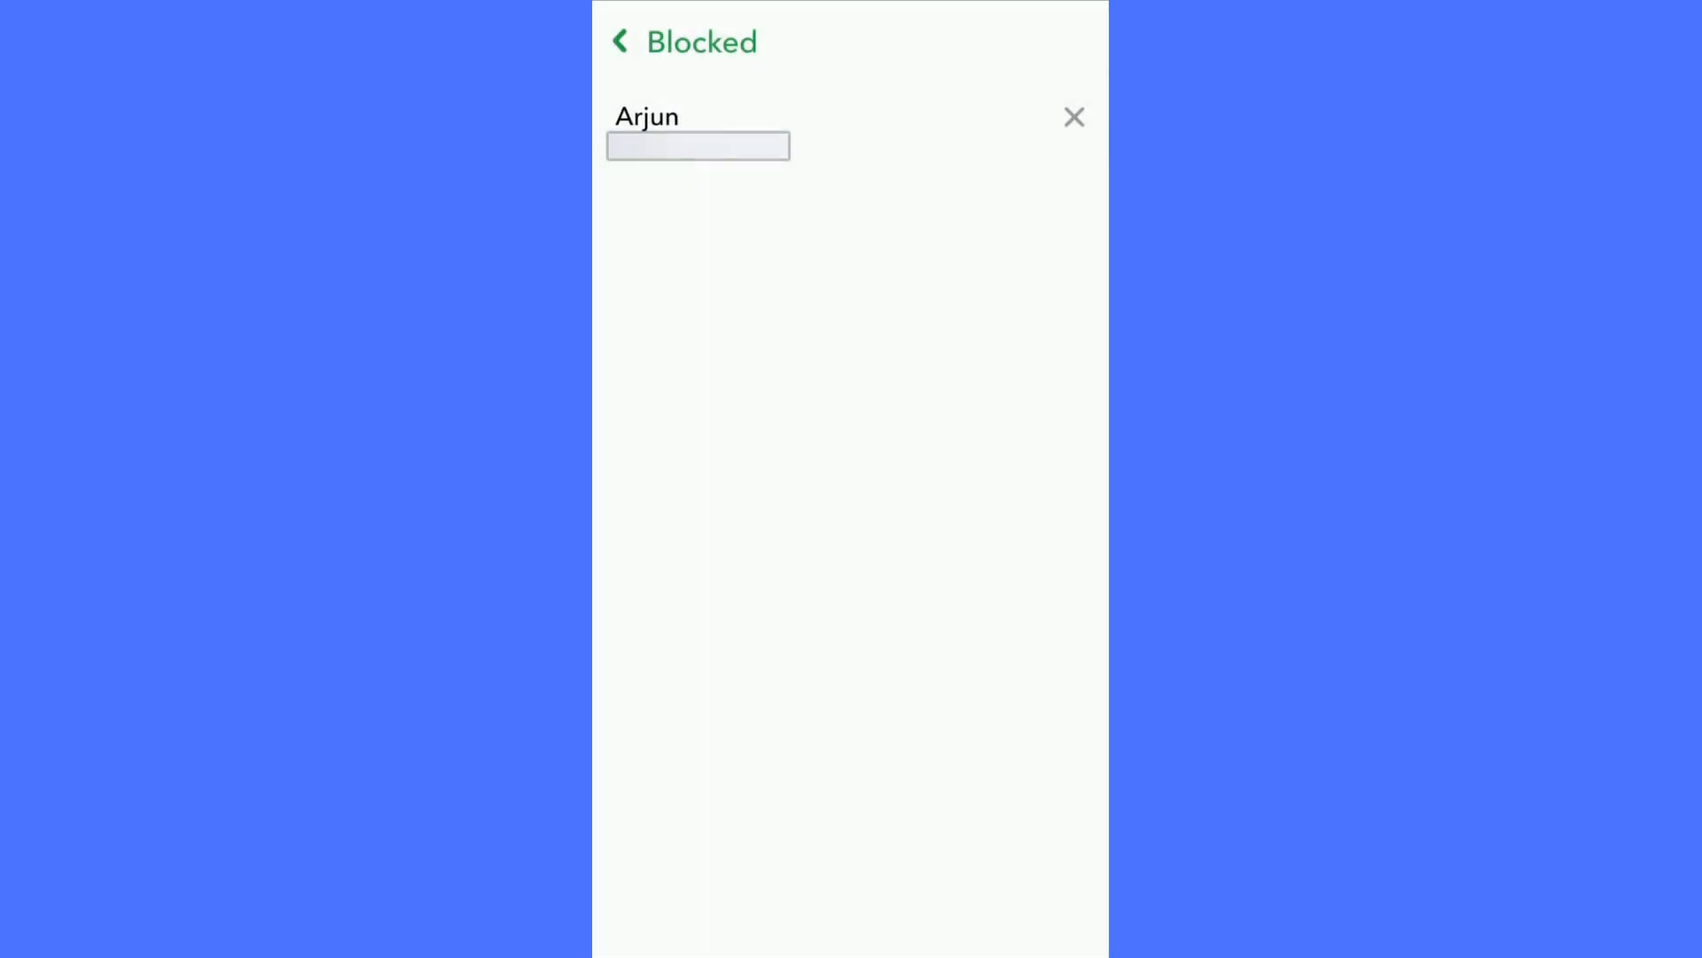
{"action": "left_click", "coordinate": [1073, 116]}
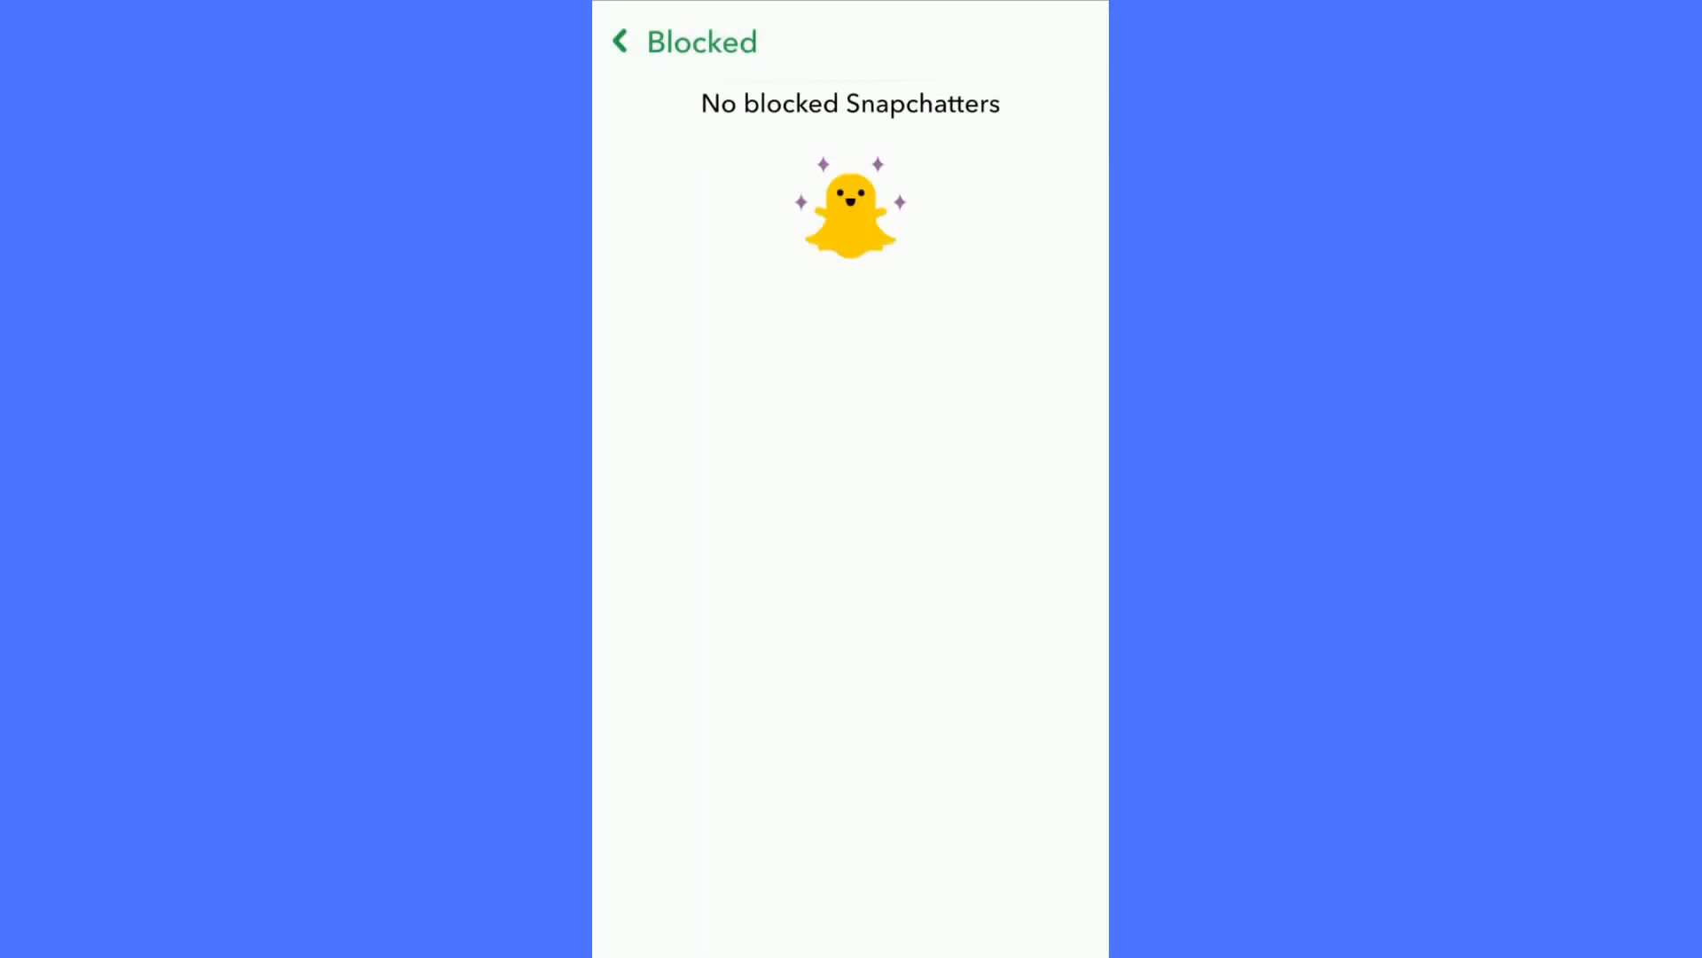
{"action": "left_click", "coordinate": [618, 41]}
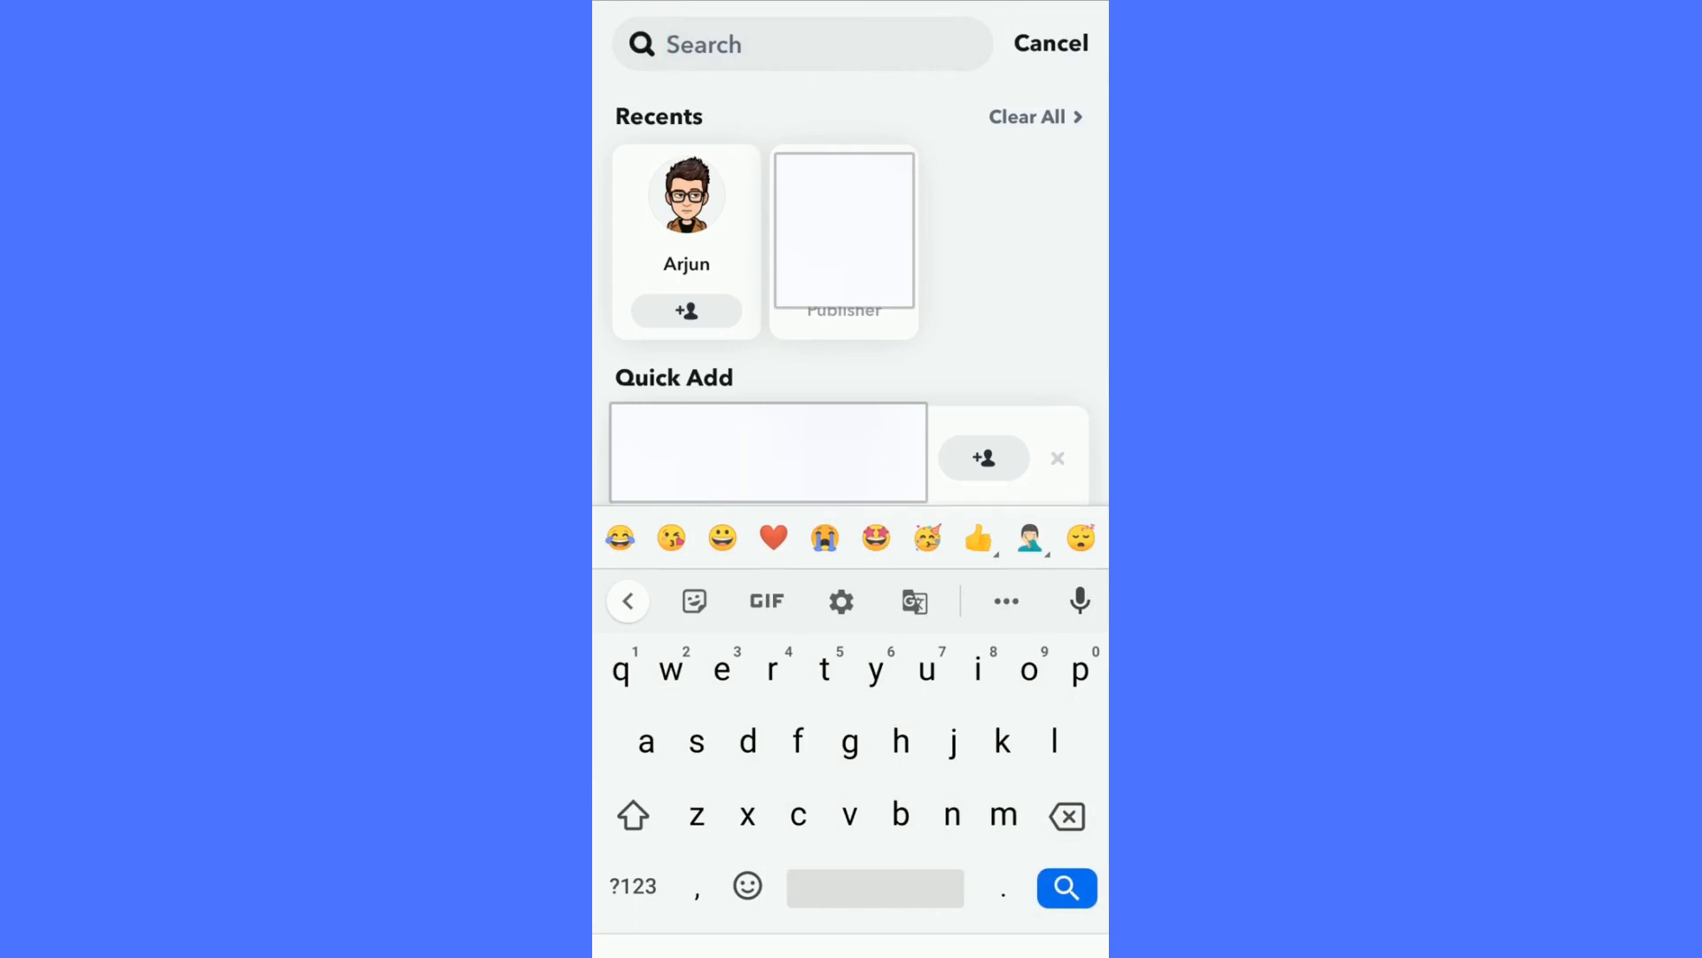
{"action": "left_click", "coordinate": [803, 45]}
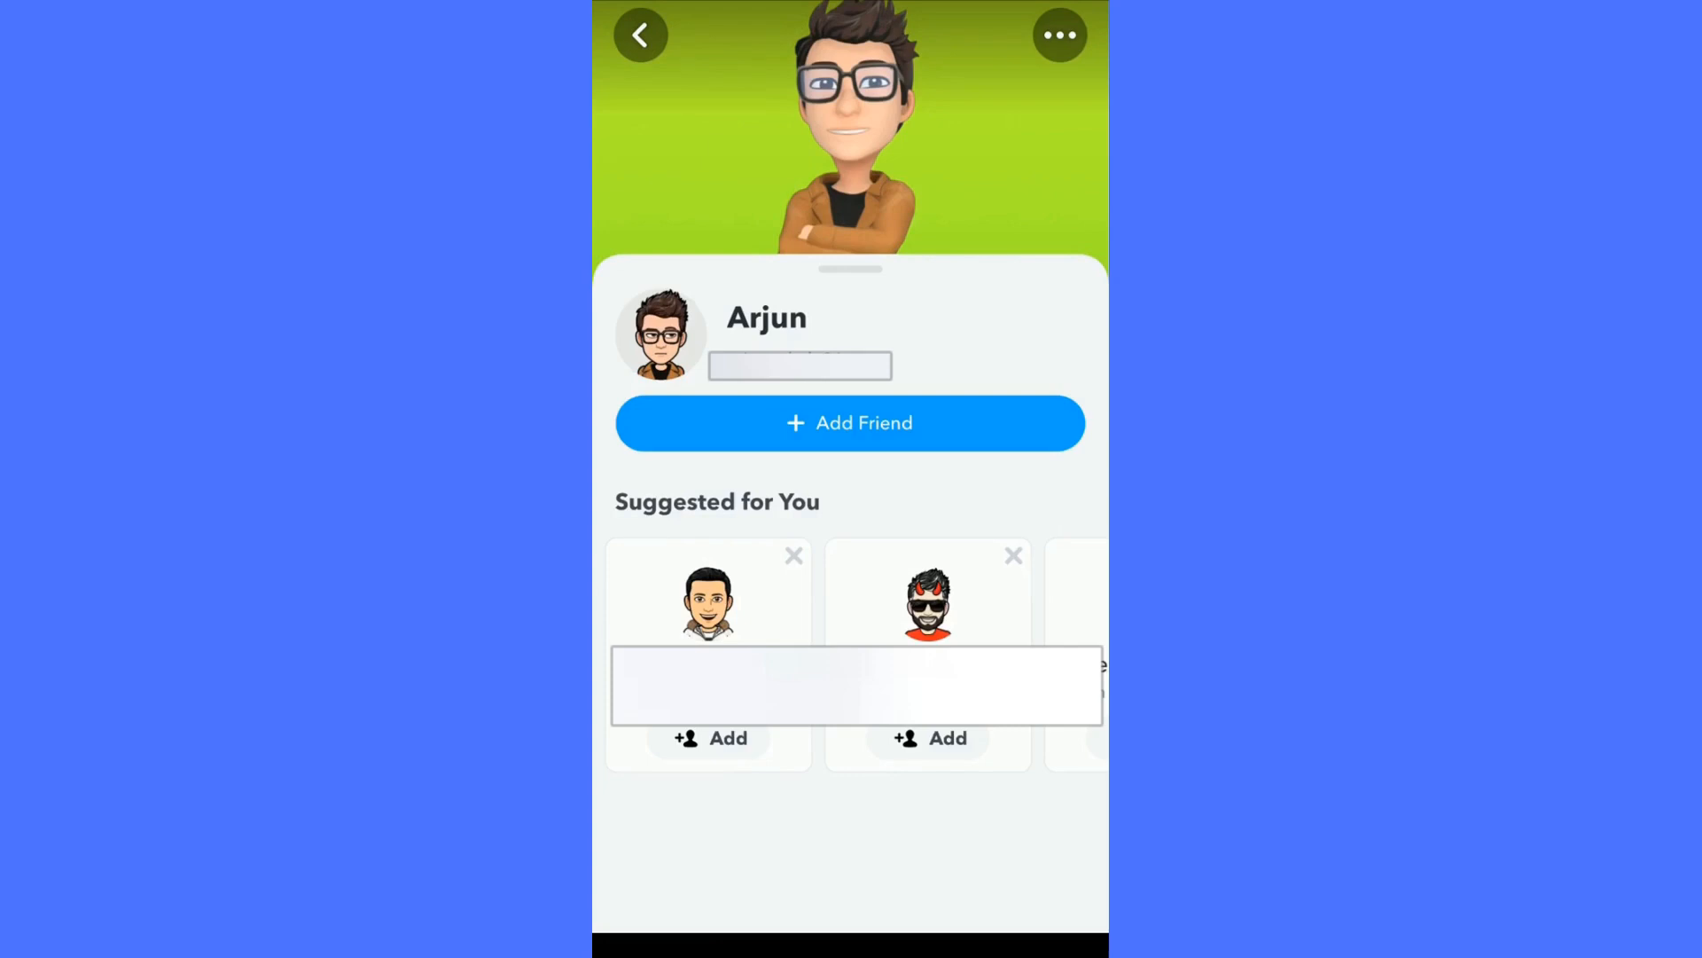
{"action": "left_click", "coordinate": [851, 422]}
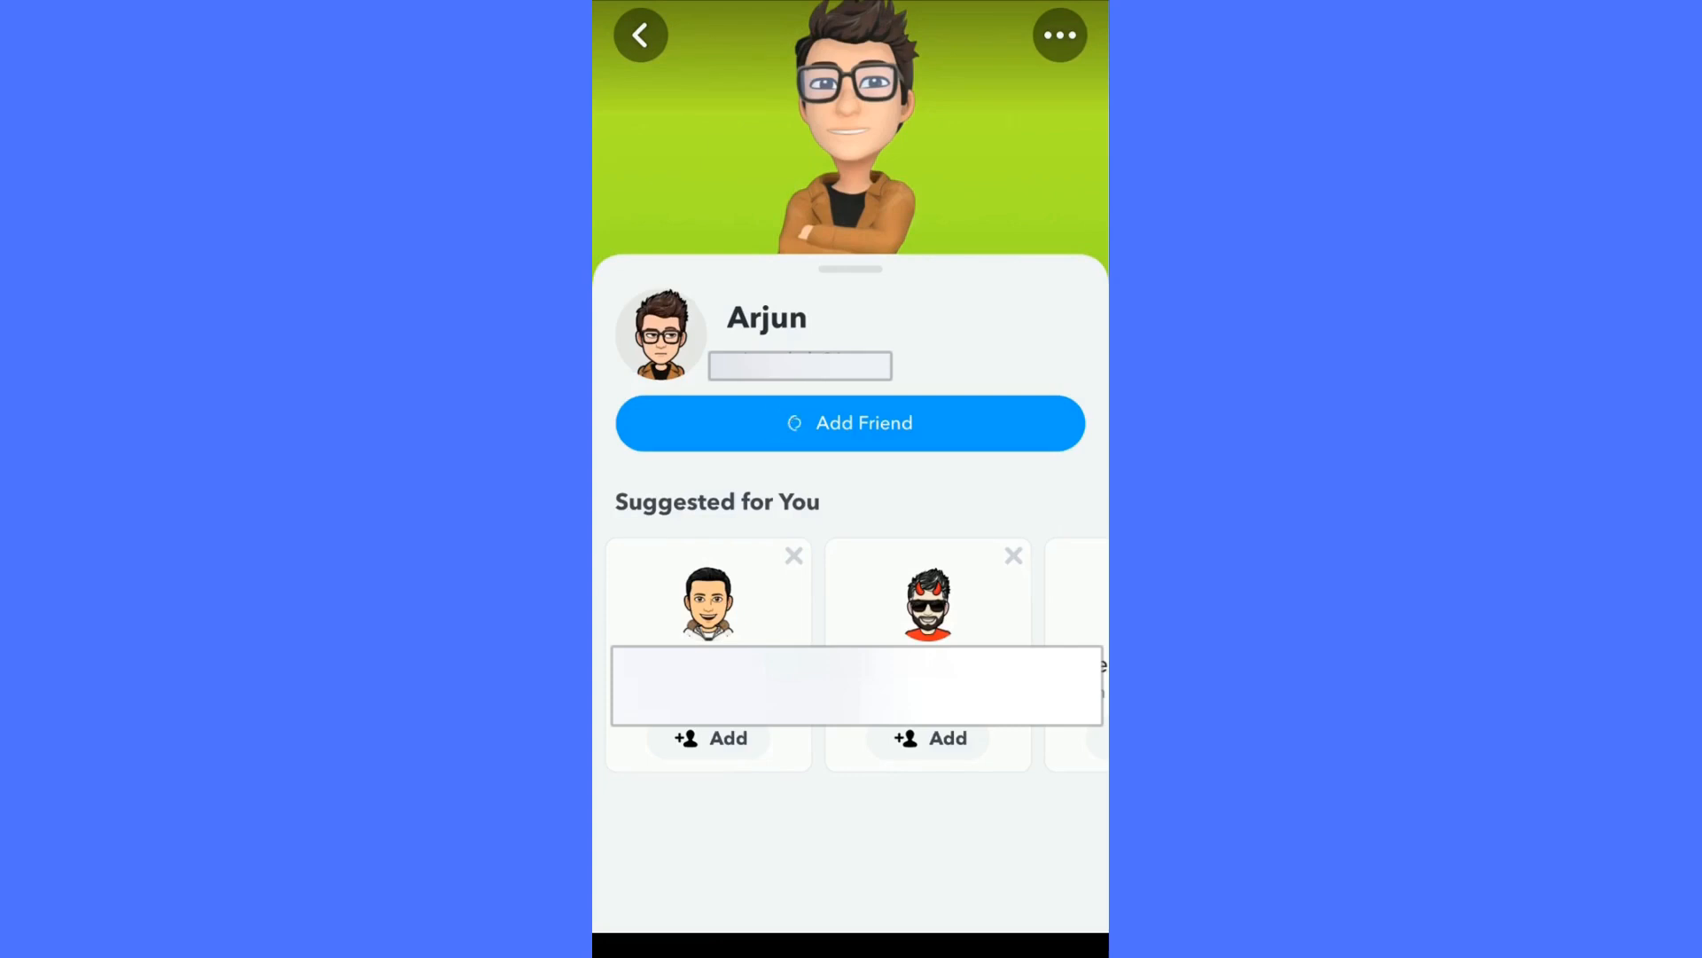
{"action": "left_click", "coordinate": [851, 422]}
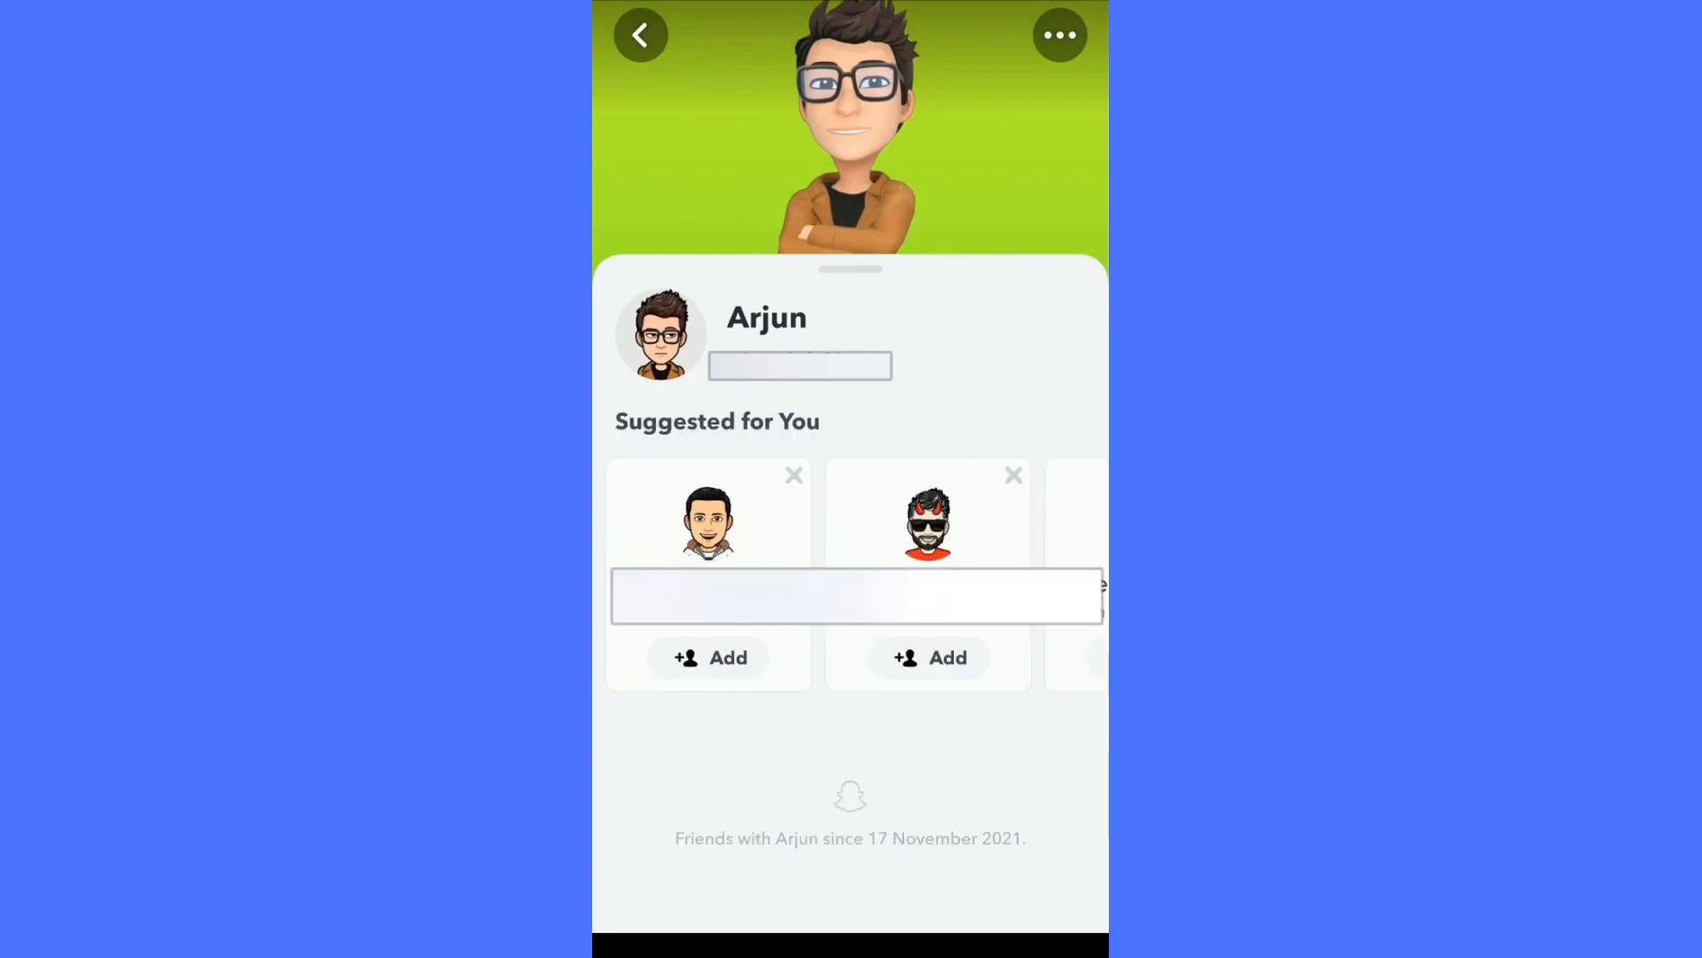